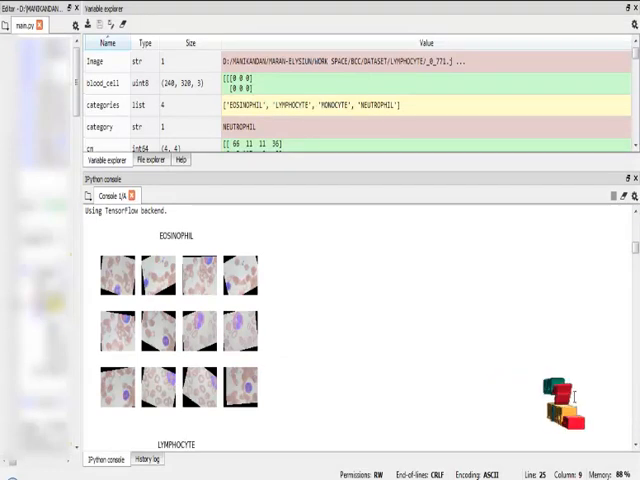
scroll("down", 3)
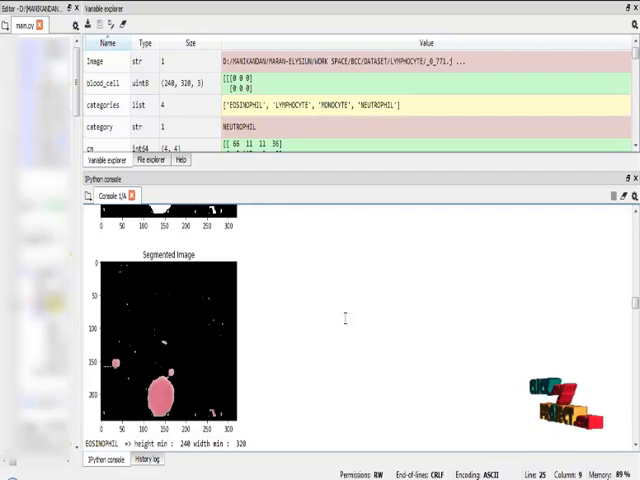
scroll("down", 3)
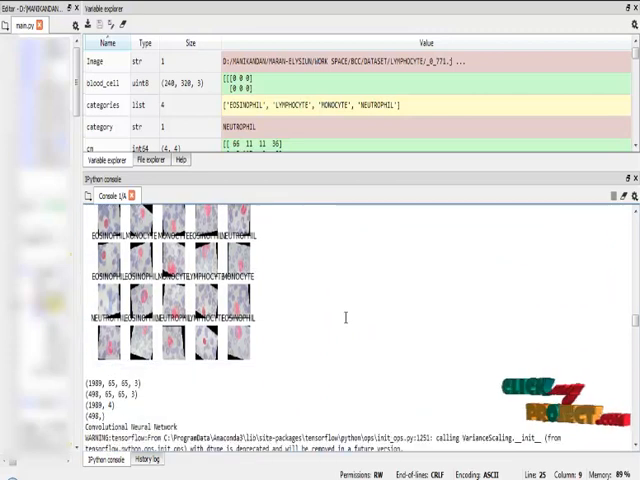
scroll("down", 3)
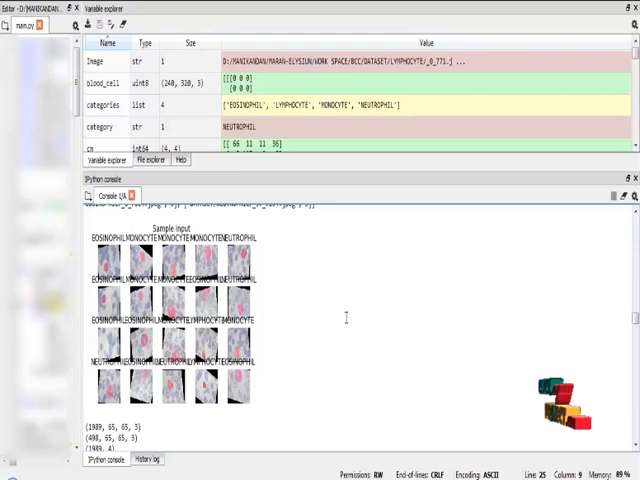
scroll("down", 3)
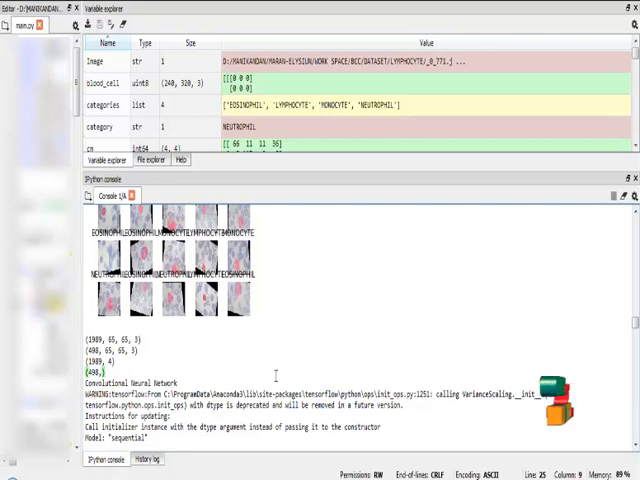
scroll("down", 3)
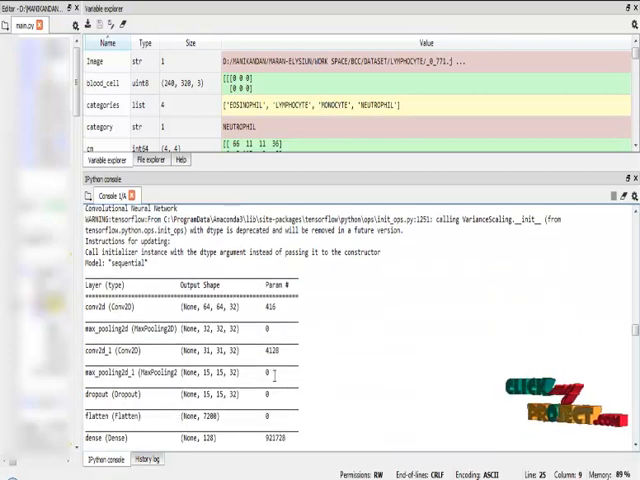
scroll("down", 3)
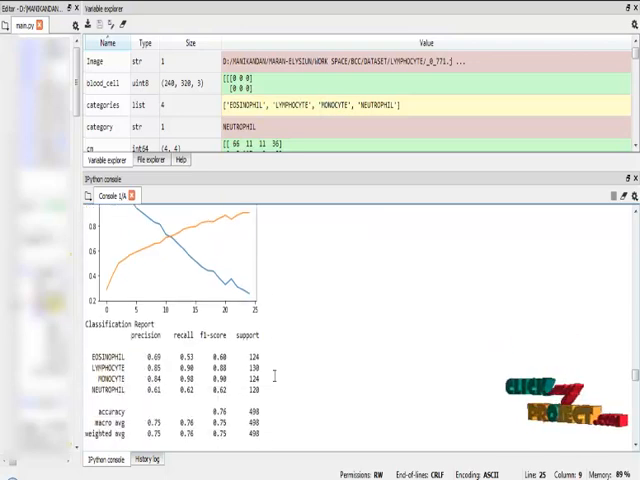
scroll("down", 3)
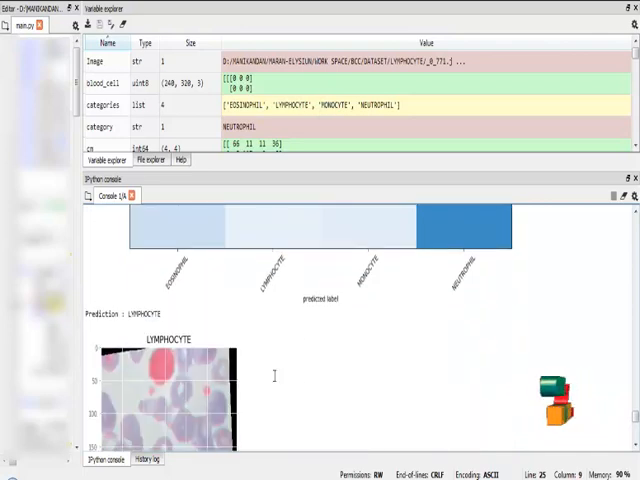
scroll("down", 3)
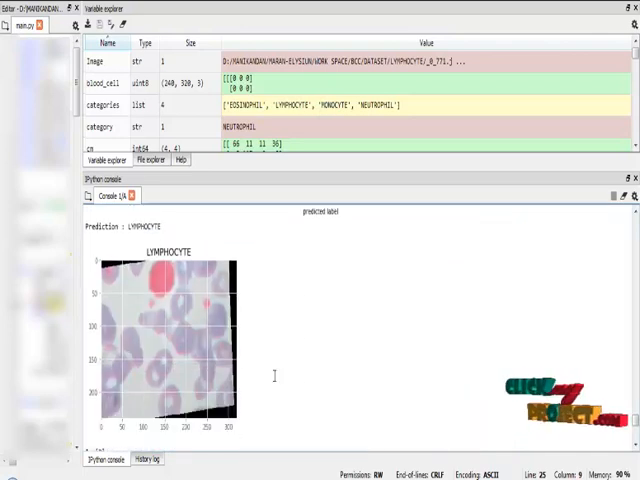